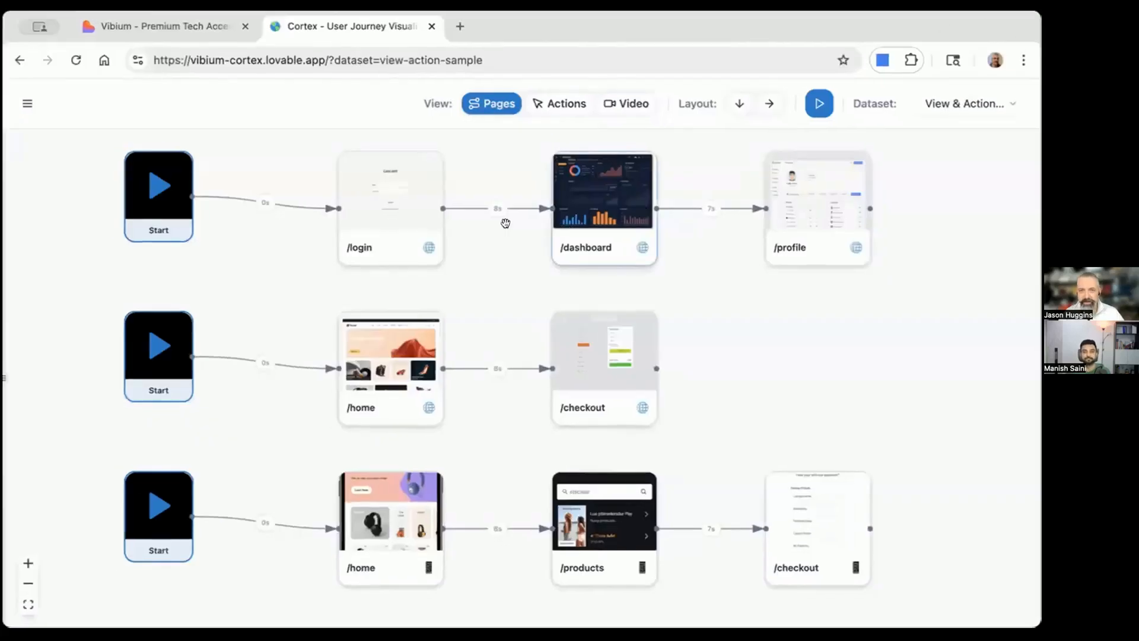
mouse_move(696, 25)
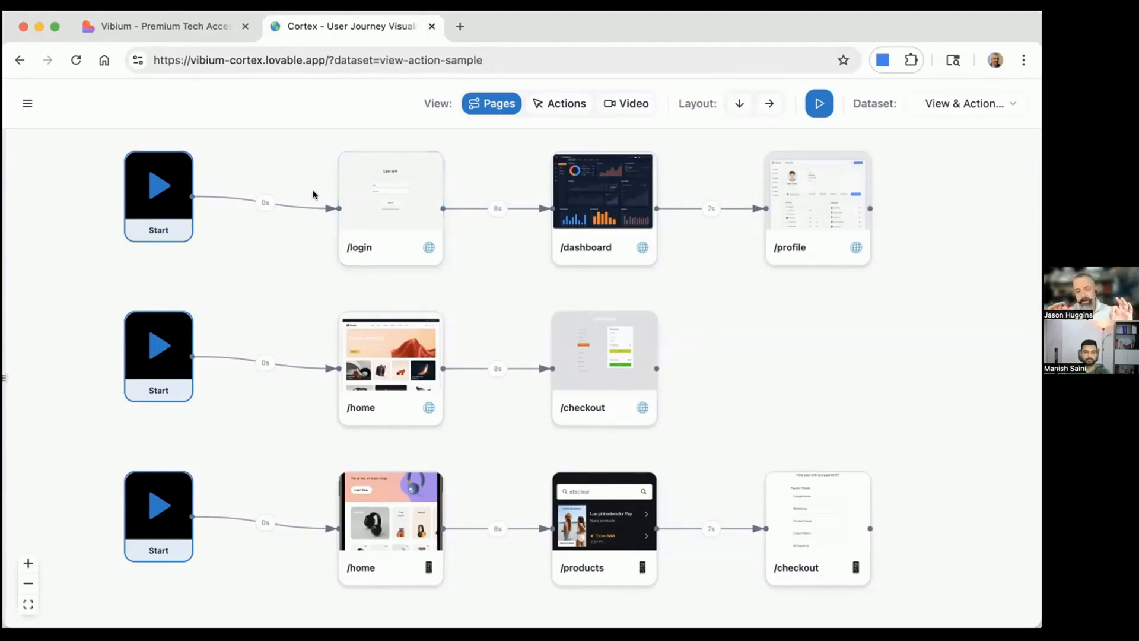
mouse_move(297, 308)
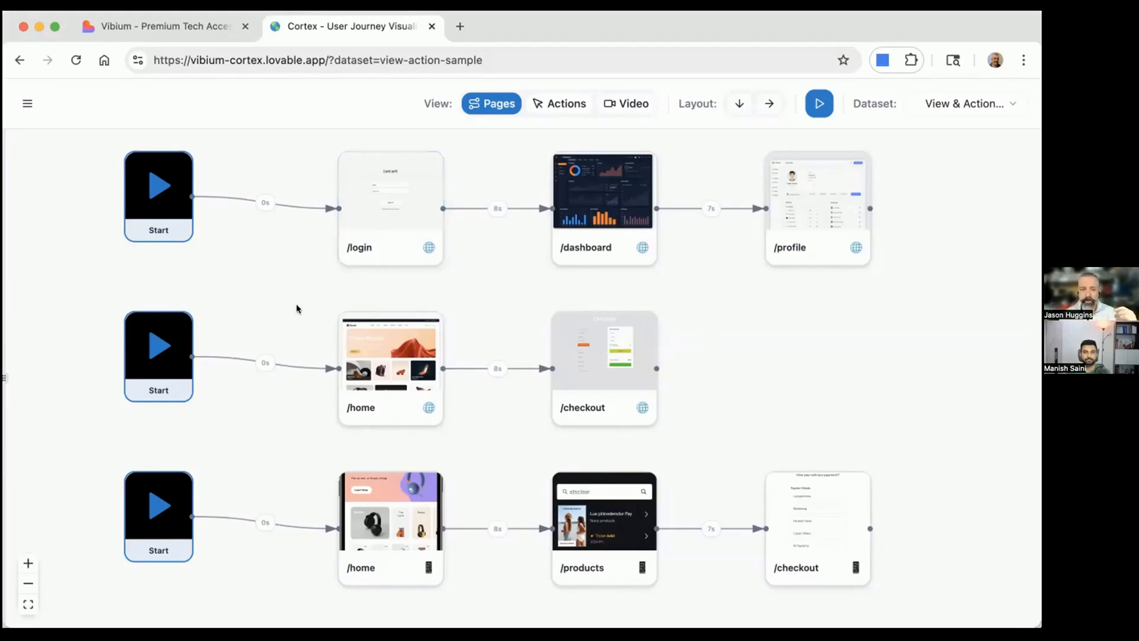
mouse_move(281, 296)
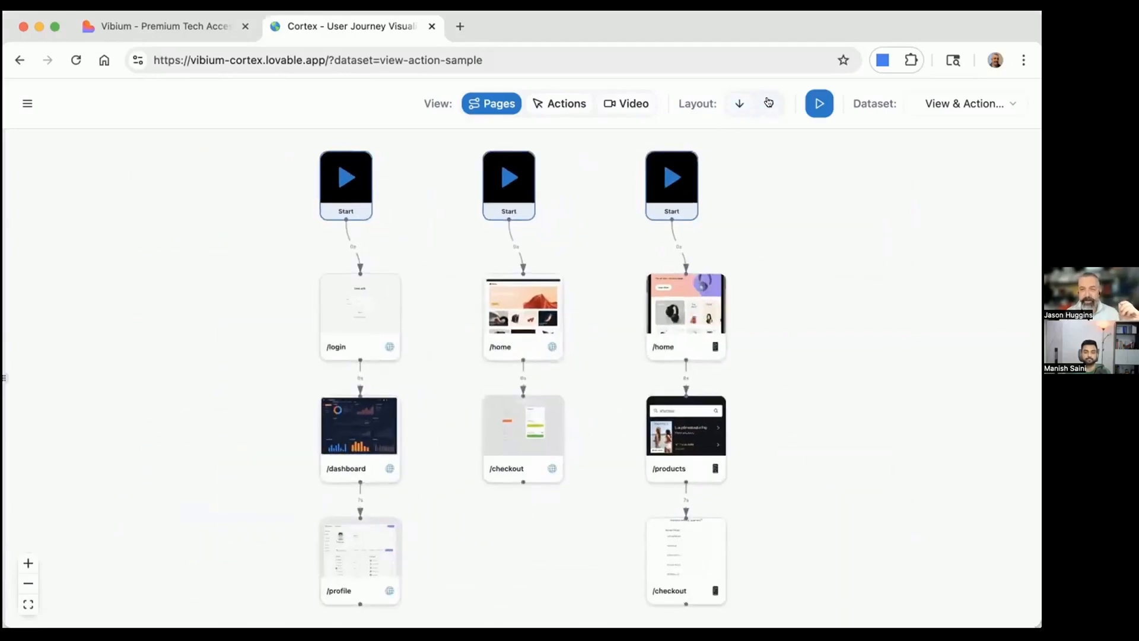
Switch the three workflows to the horizontal layout and pan the diagram back to centre
click(769, 103)
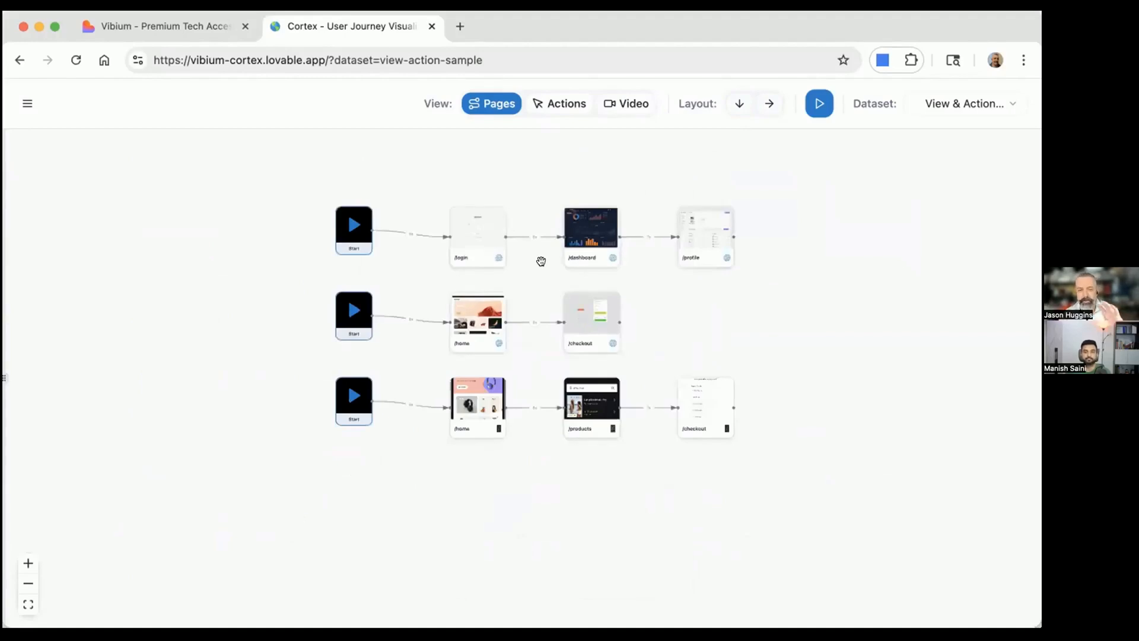
drag(541, 261, 527, 273)
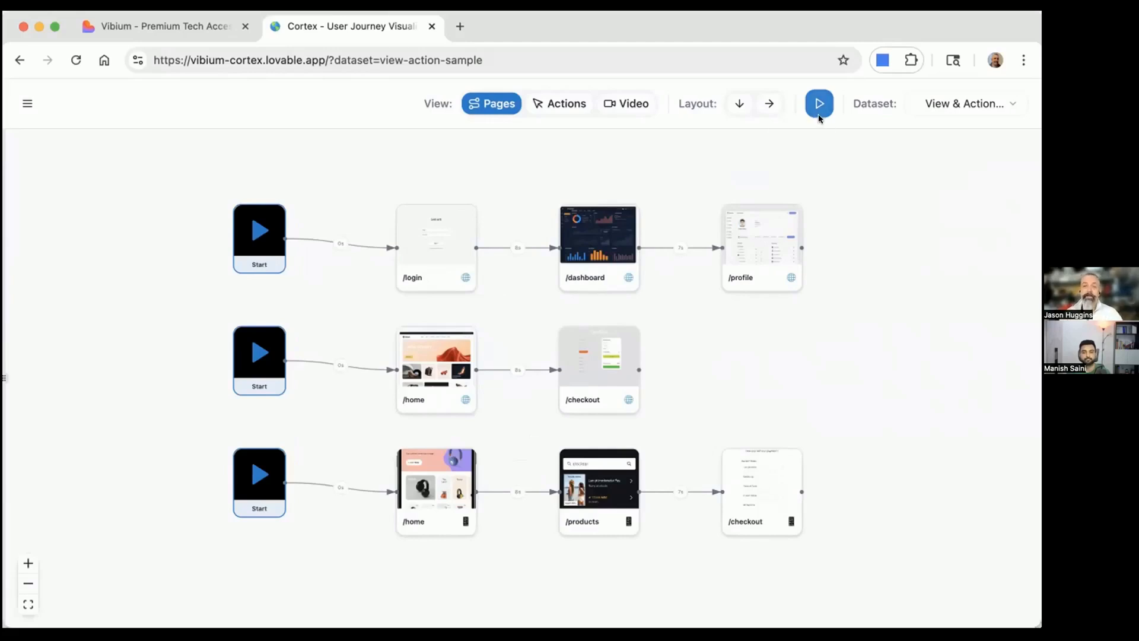
mouse_move(819, 105)
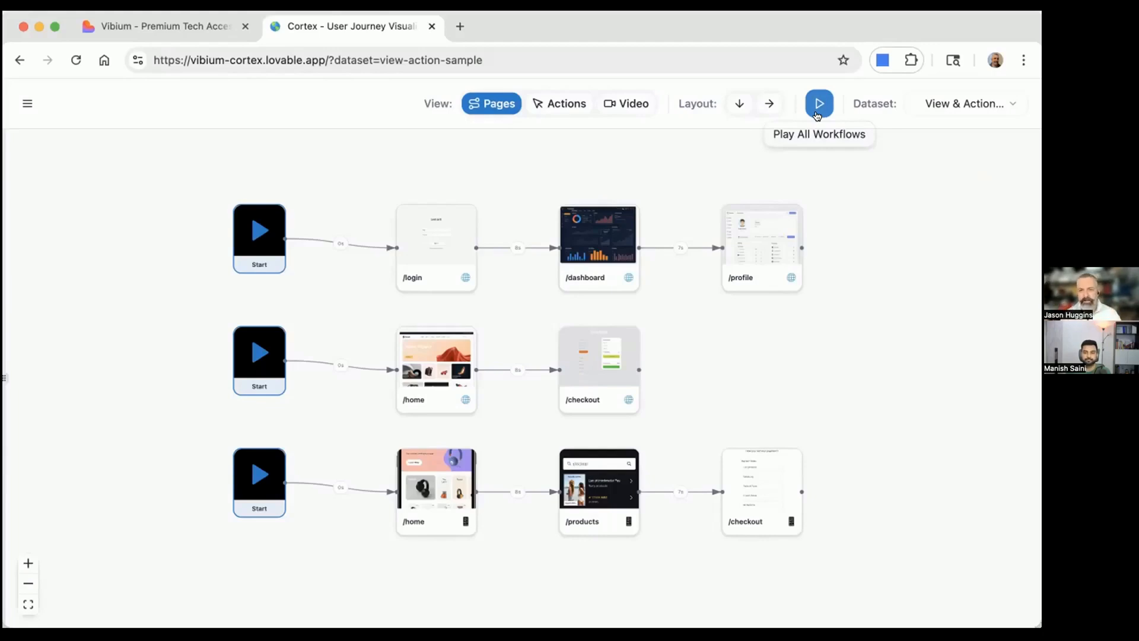
mouse_move(658, 119)
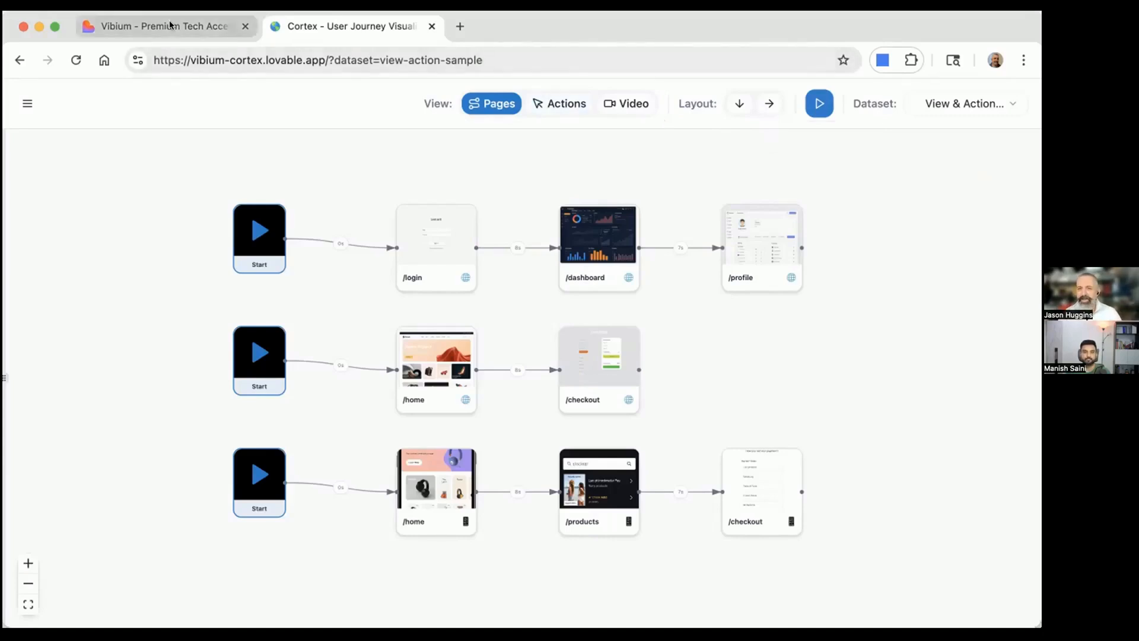
On the Vibium shop tab, open the Vibium Mapper side panel and start recording
click(160, 26)
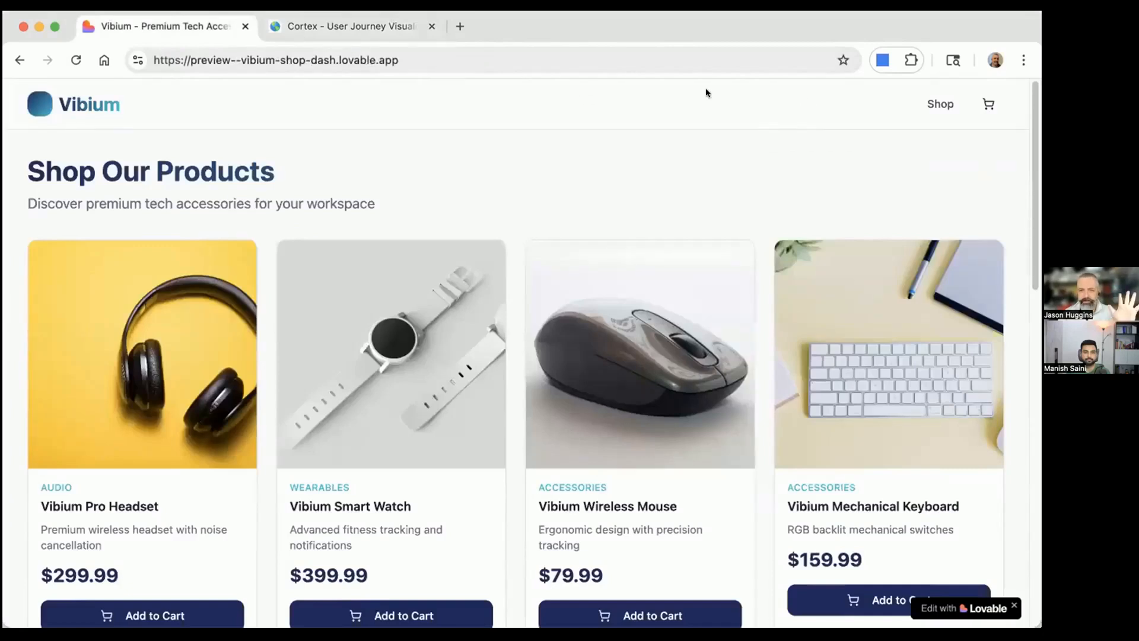
click(864, 60)
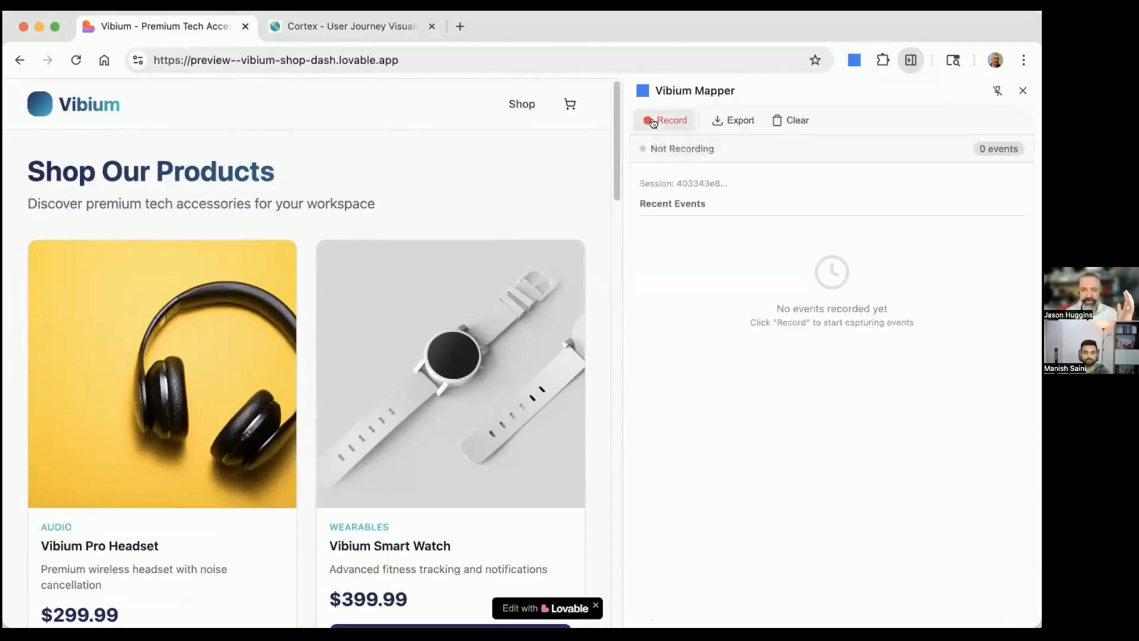
click(664, 121)
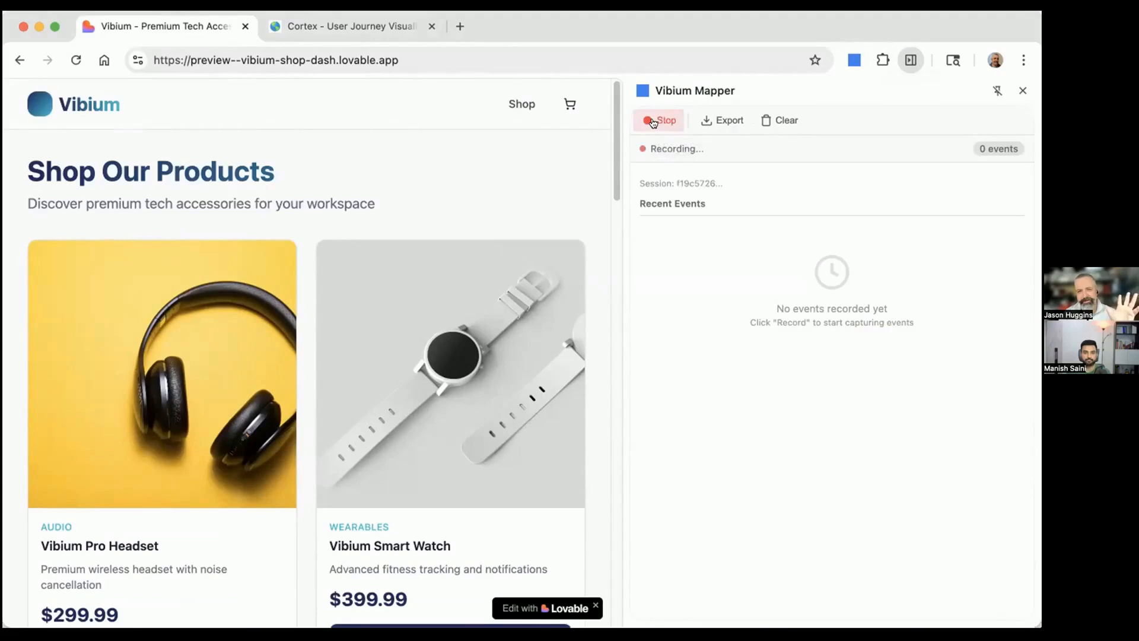
mouse_move(654, 123)
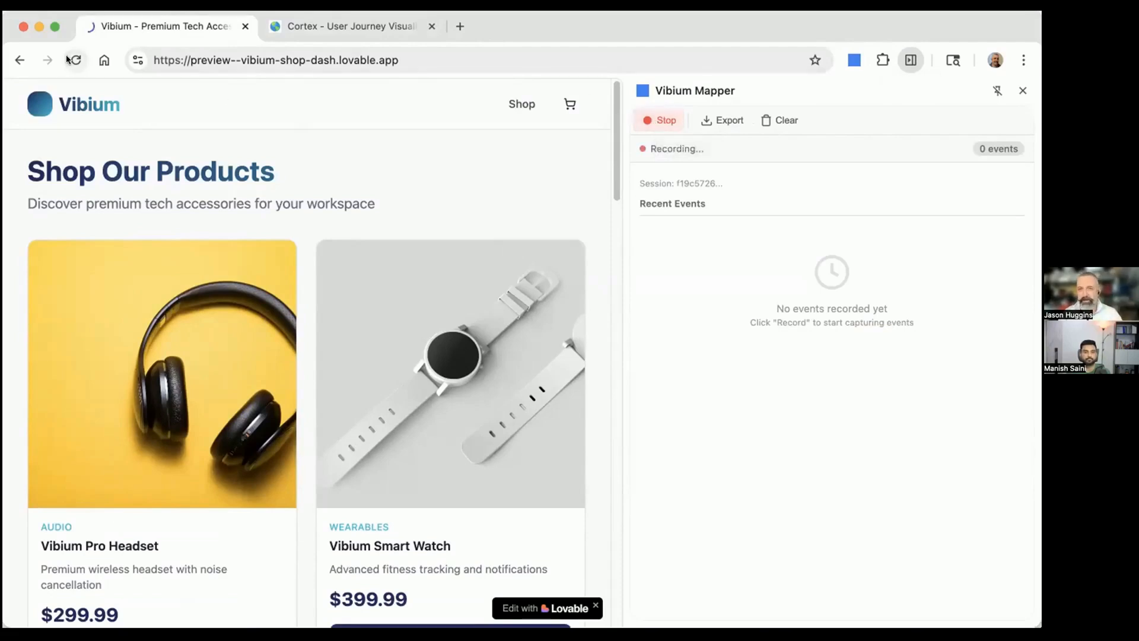
Reload the shop page and add the Vibium Pro Headset to the cart
click(75, 59)
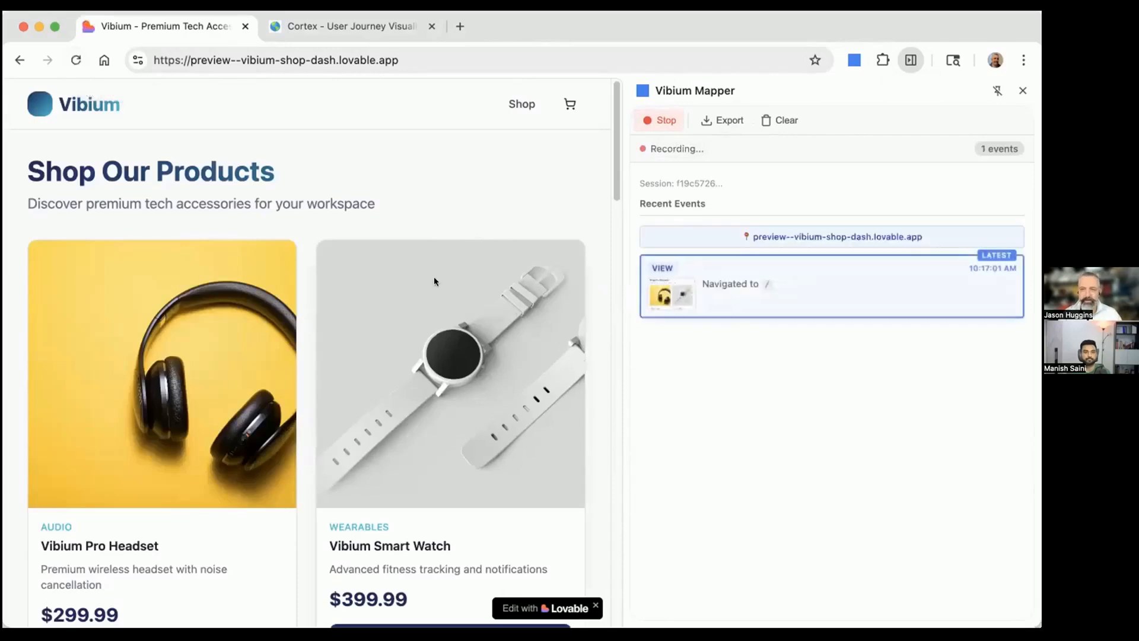
scroll(down, 3)
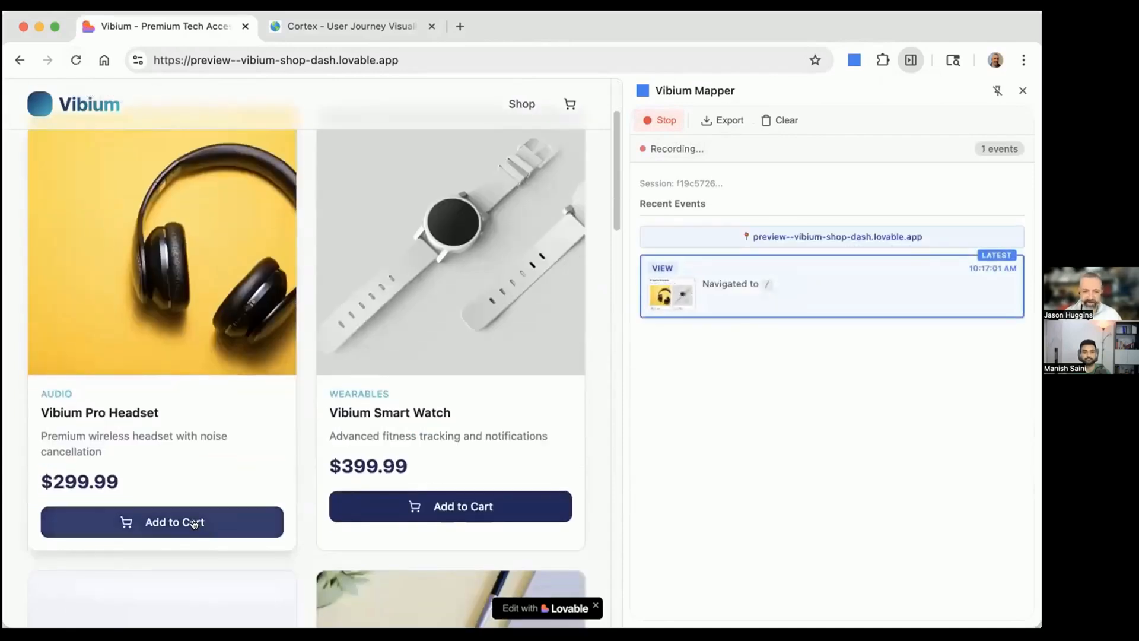
click(451, 506)
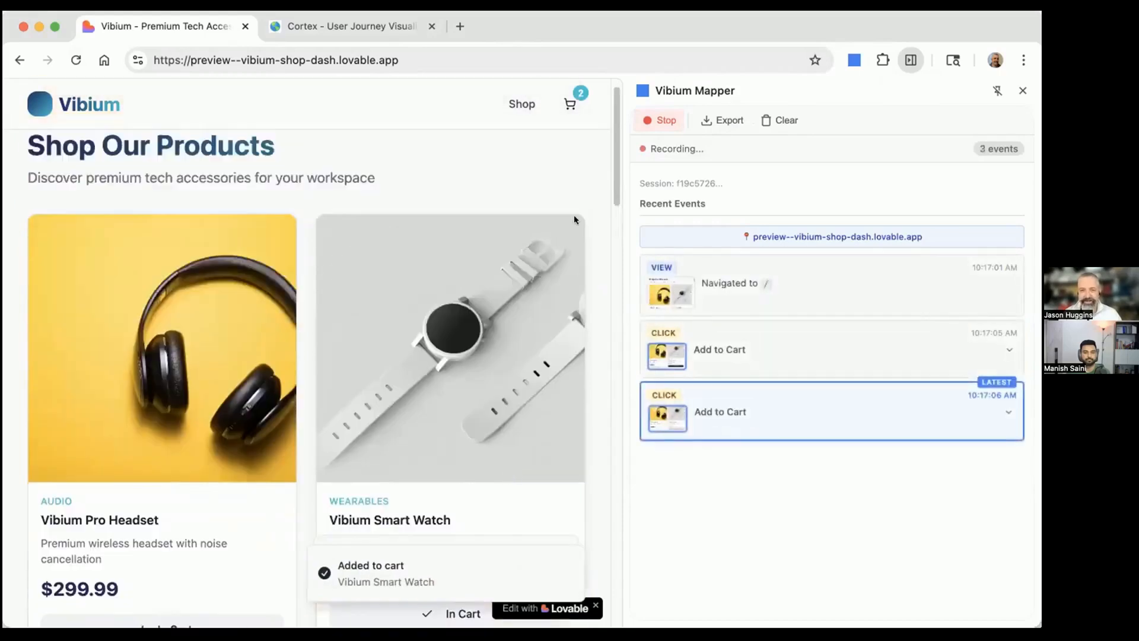
Open the two-item cart, proceed to checkout, and preview the first event's screenshot
click(569, 103)
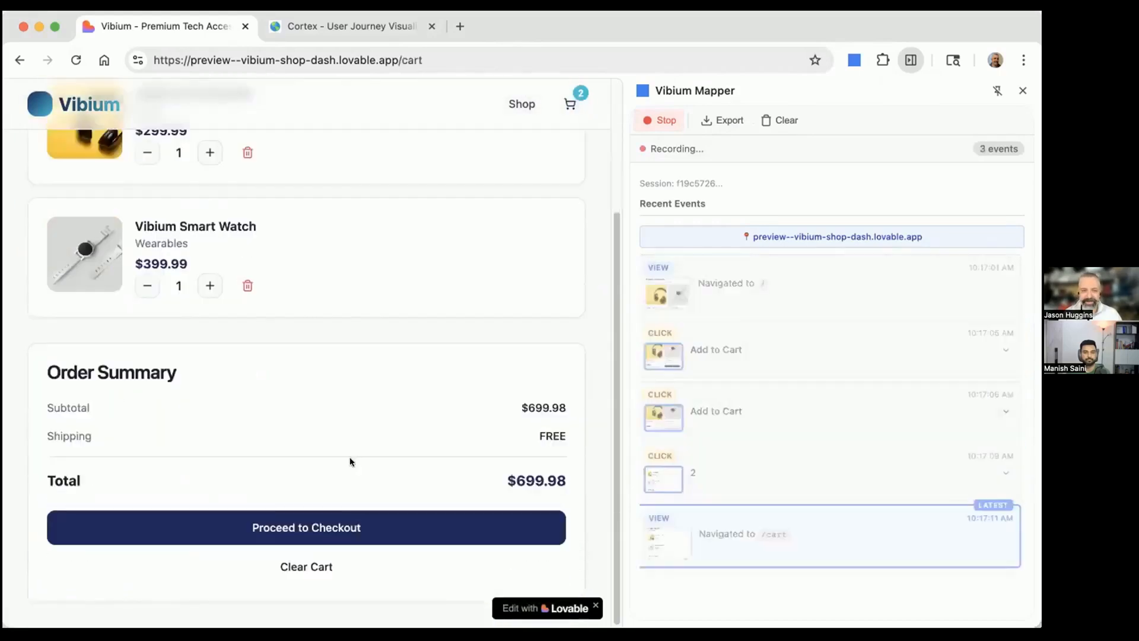
click(306, 528)
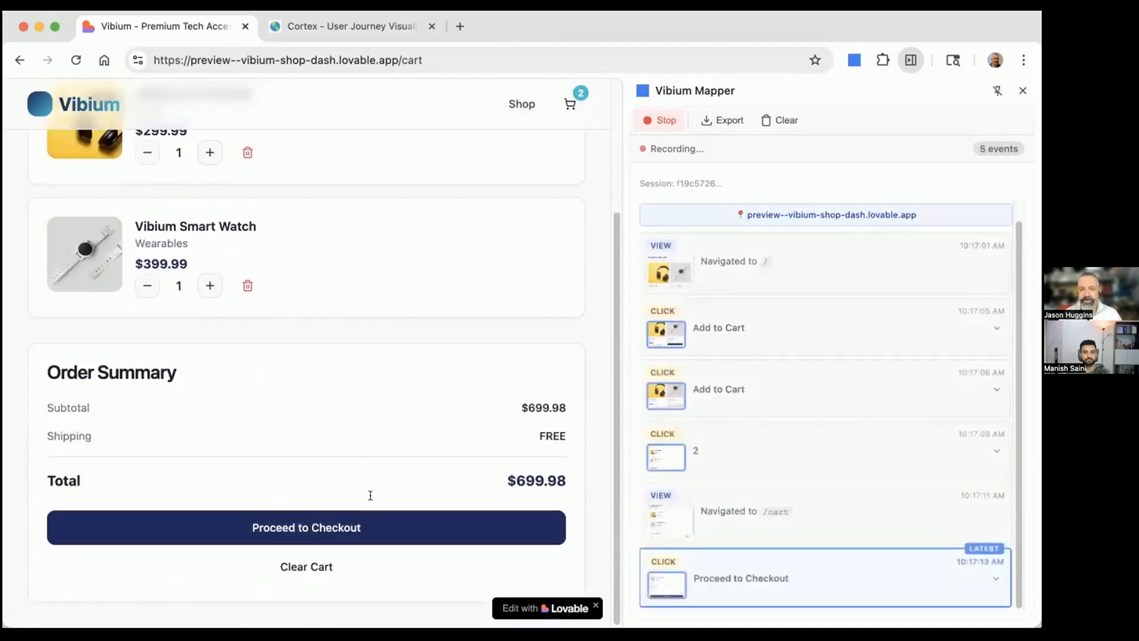
click(666, 120)
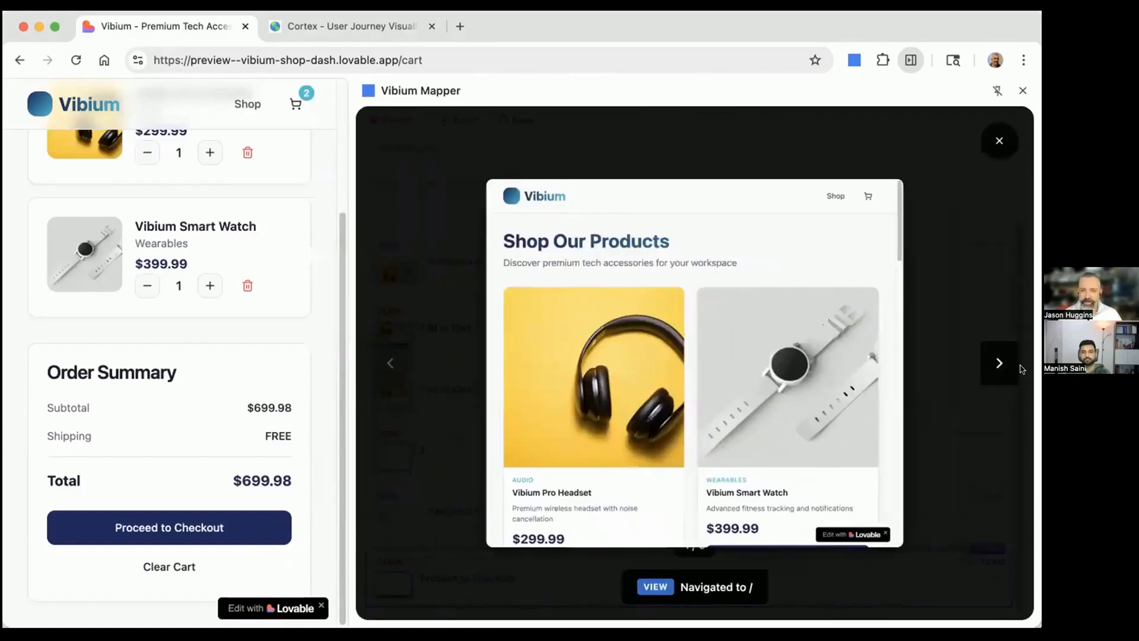
Step to the next screenshot, close the preview, and return to the Cortex tab
click(594, 477)
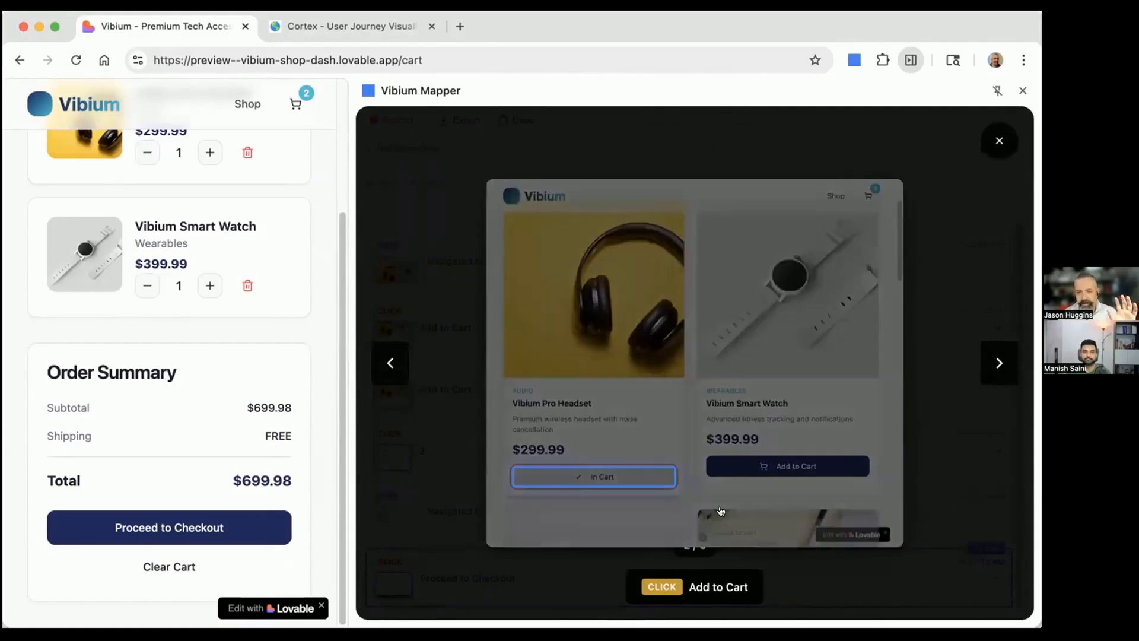
mouse_move(591, 378)
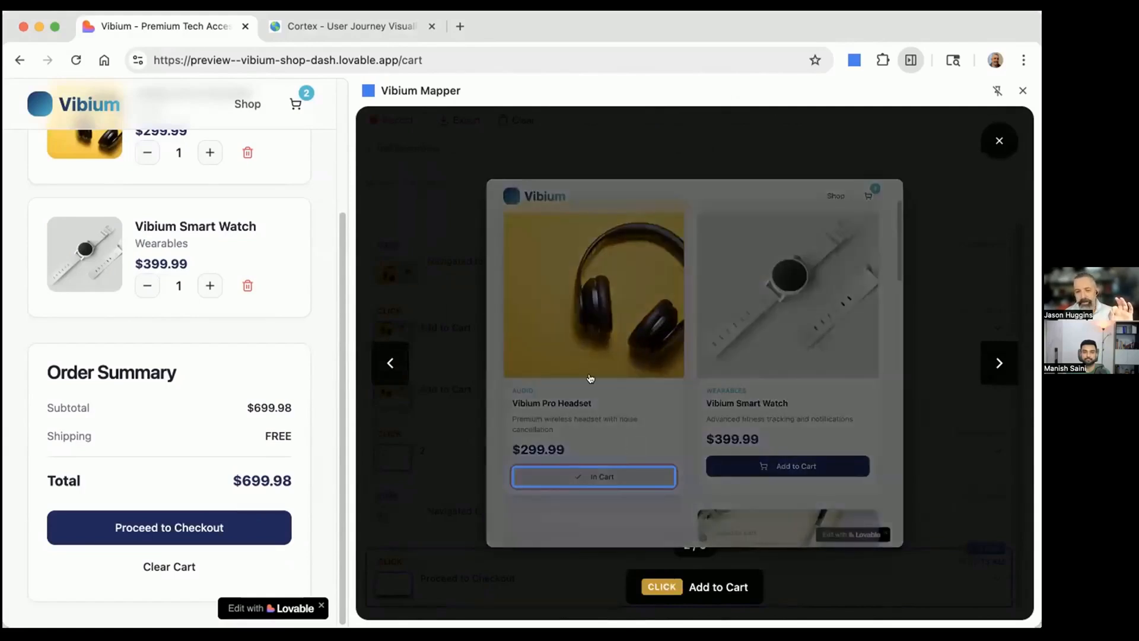
mouse_move(614, 472)
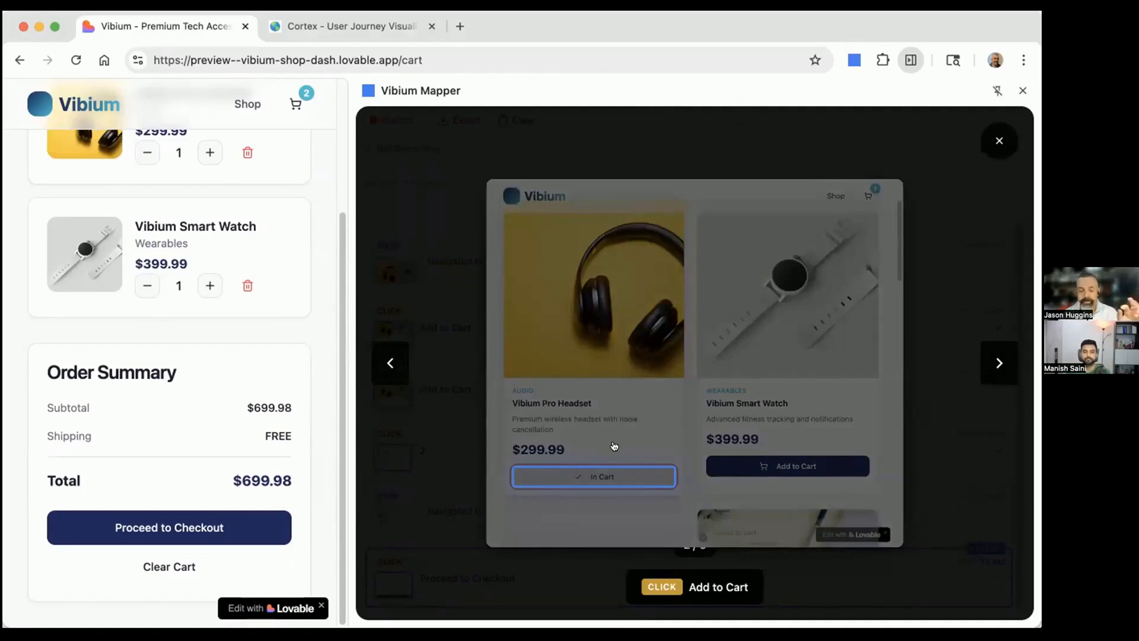
click(867, 196)
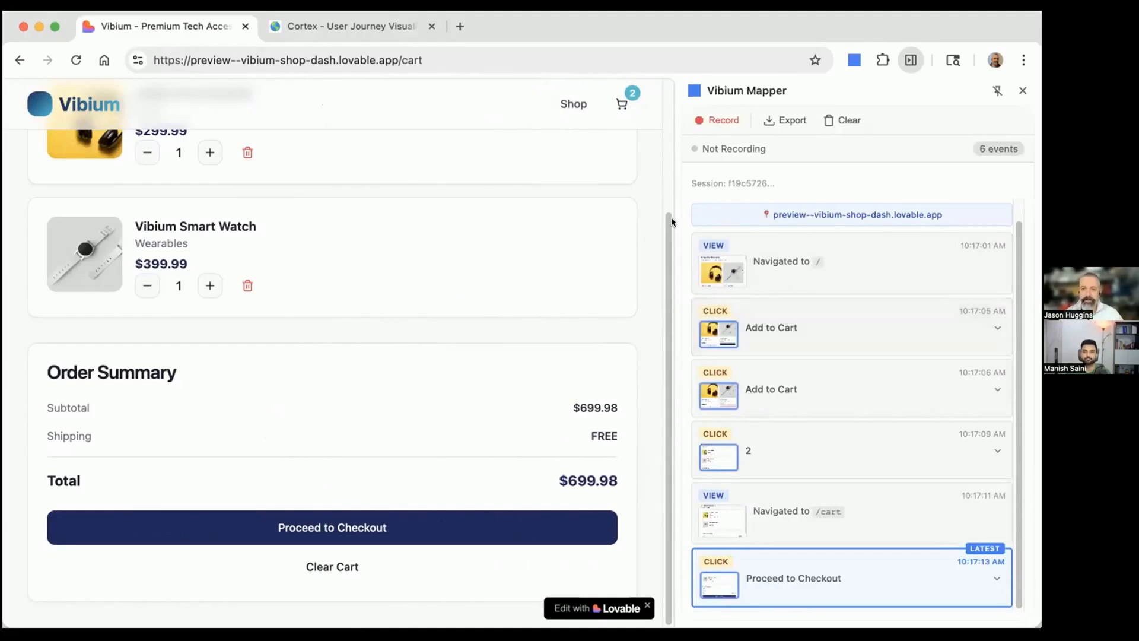
click(351, 26)
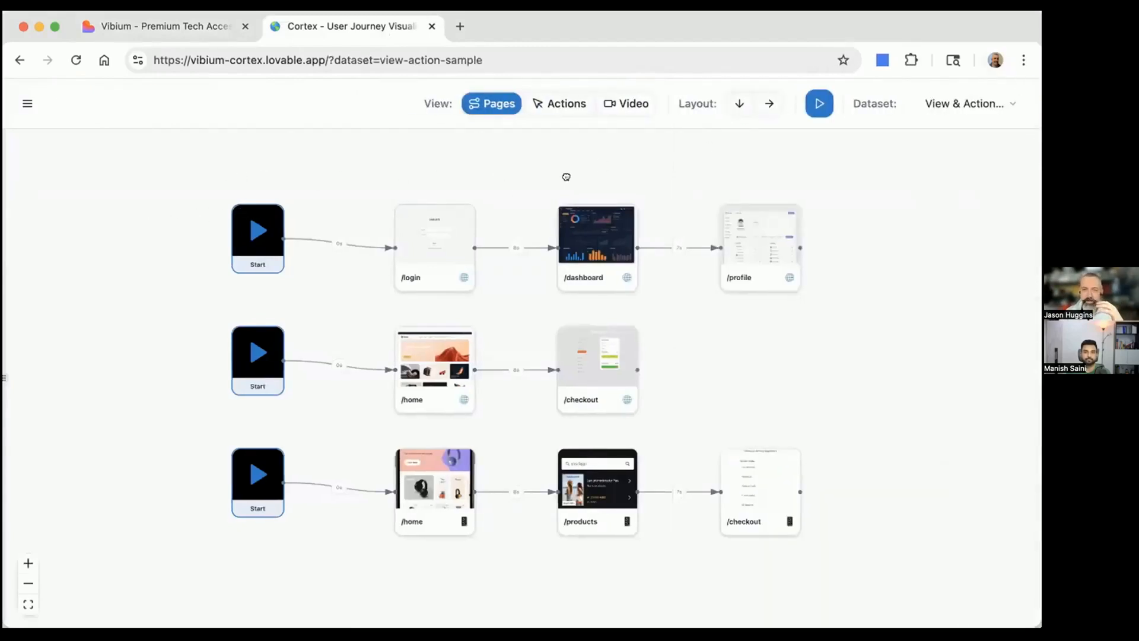
Pan the canvas to bring the three page-screenshot journeys into view
drag(566, 177, 504, 150)
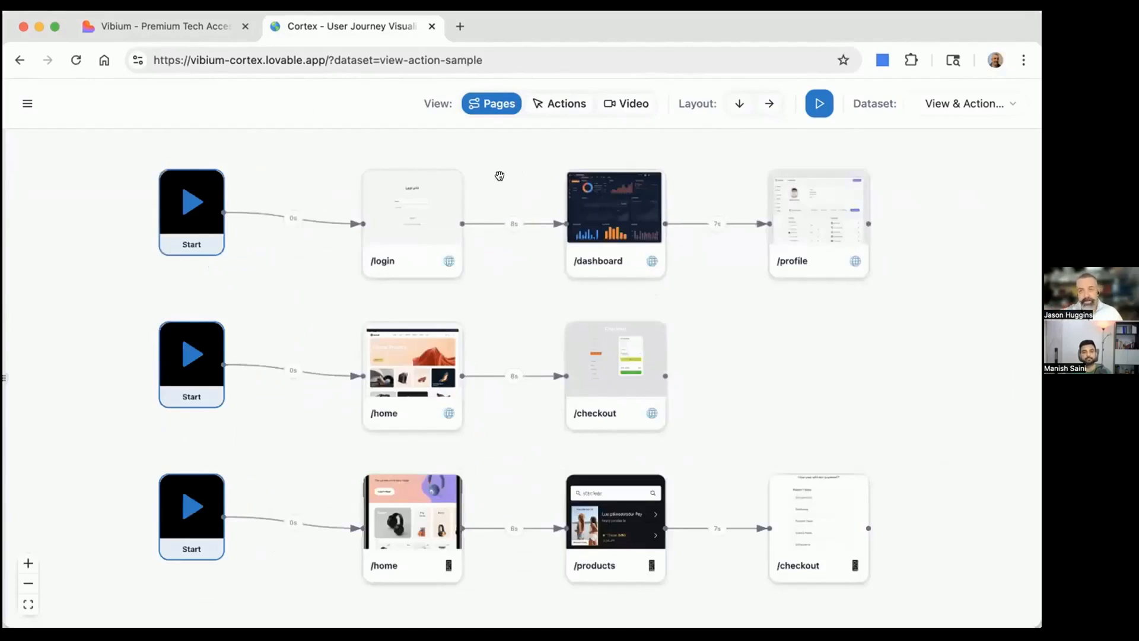
mouse_move(841, 118)
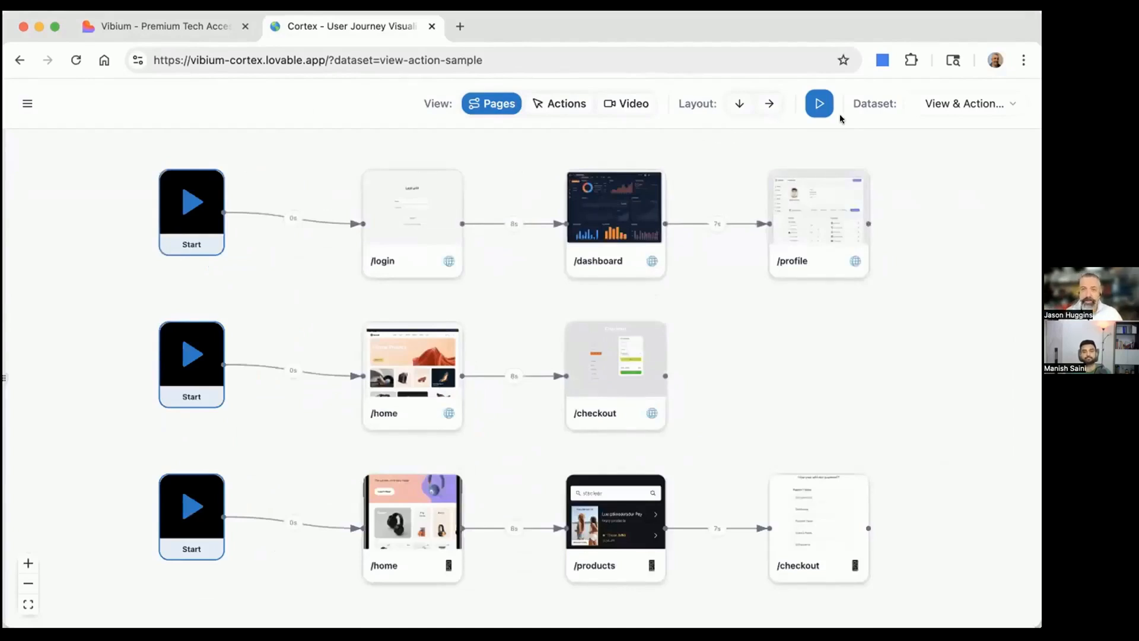
mouse_move(814, 106)
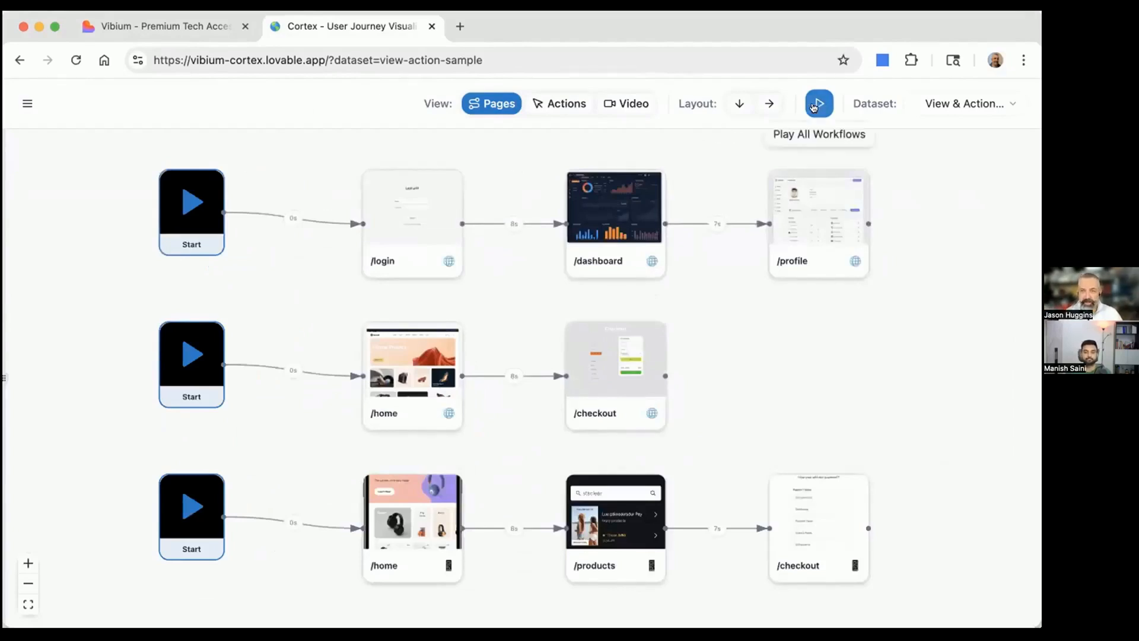
Play all three workflows and open the /login → /dashboard → /profile workflow details
click(818, 103)
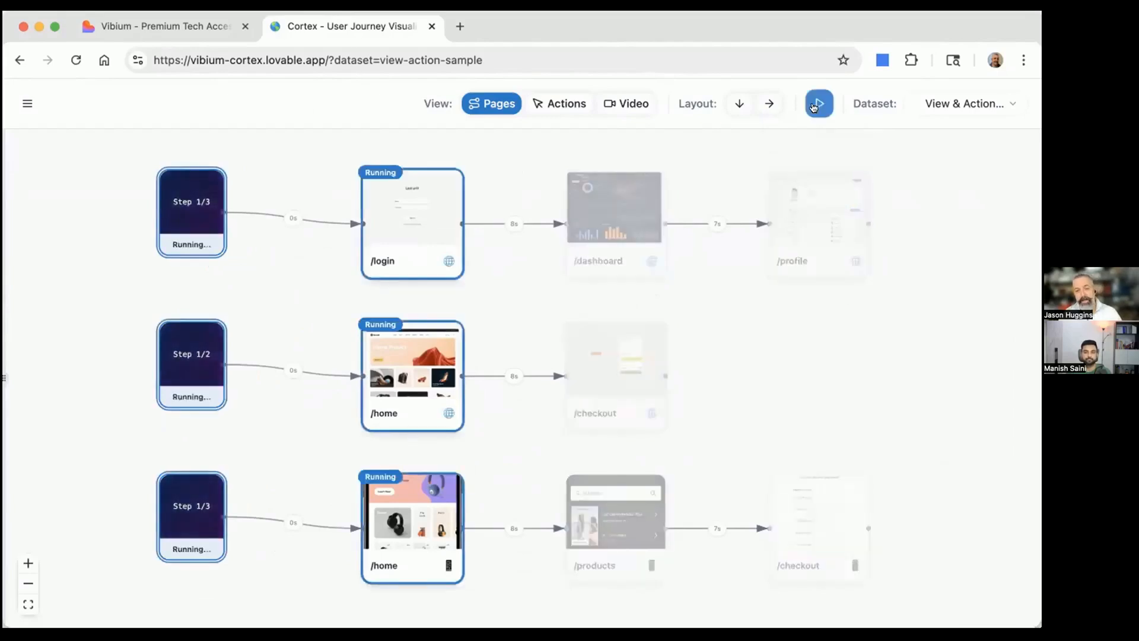
click(819, 103)
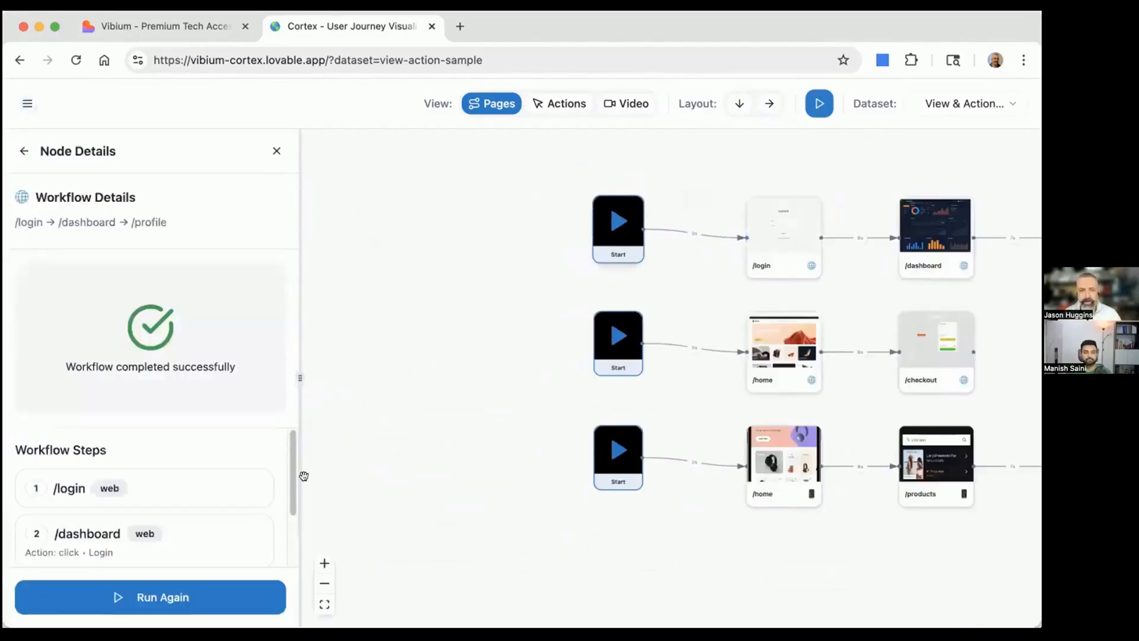
Close the Node Details panel with its X button
click(150, 597)
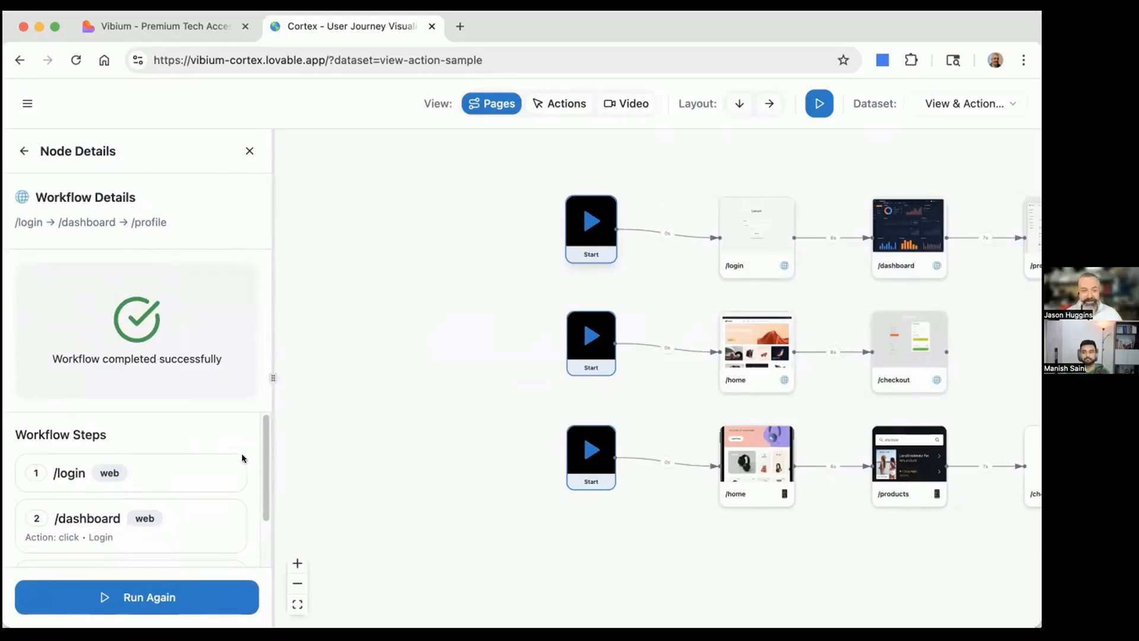
click(137, 597)
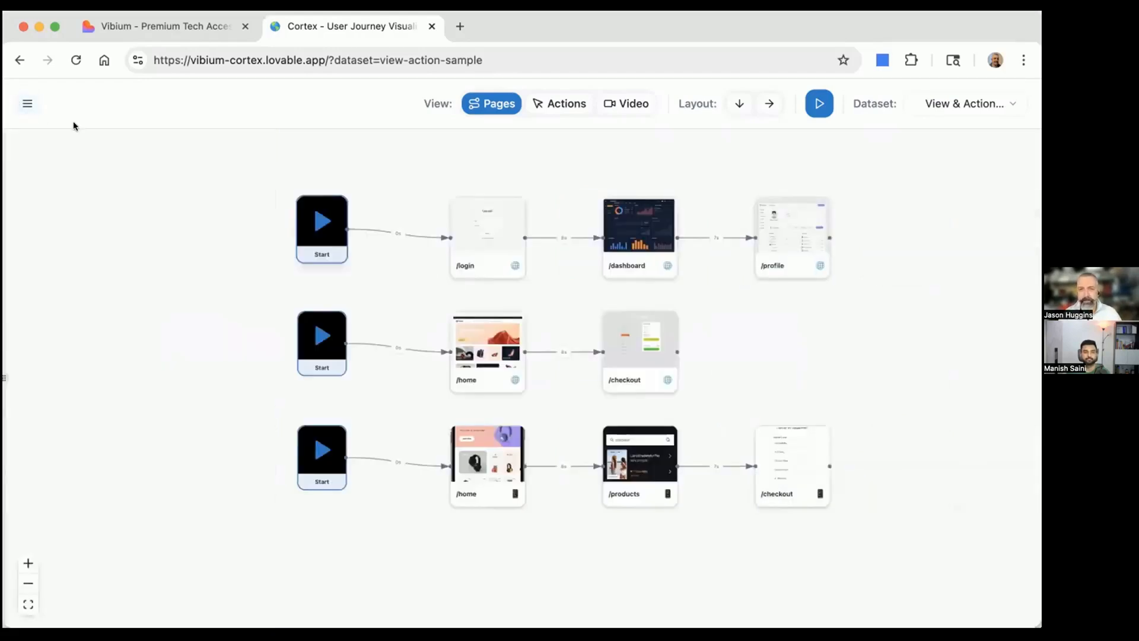
mouse_move(538, 104)
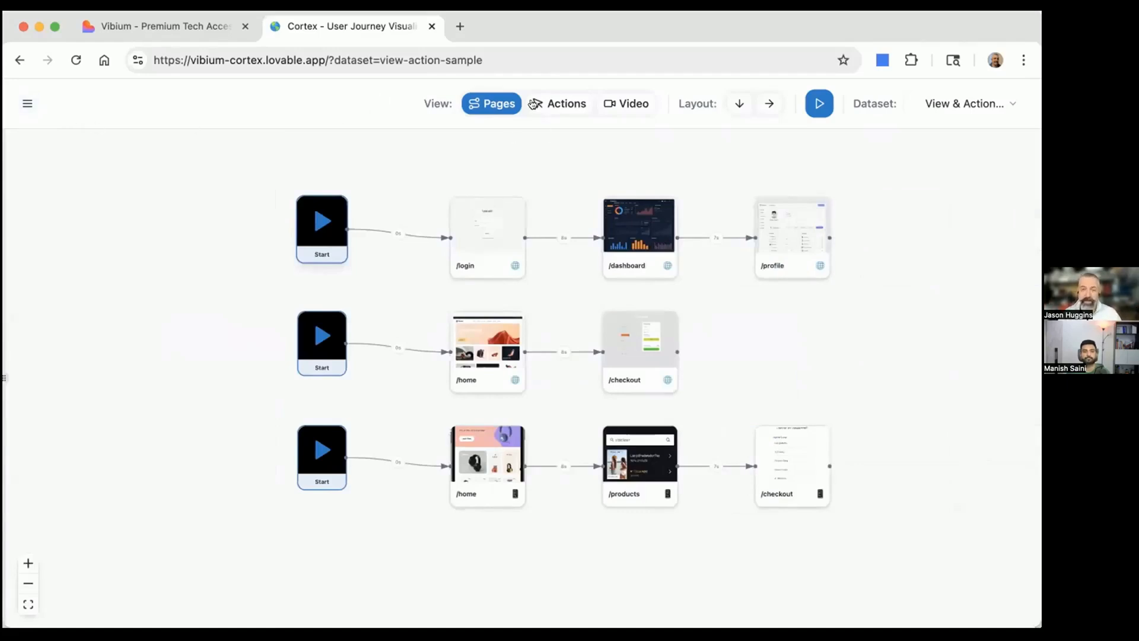
Switch the canvas to Video view and lay the three workflows out horizontally
click(627, 104)
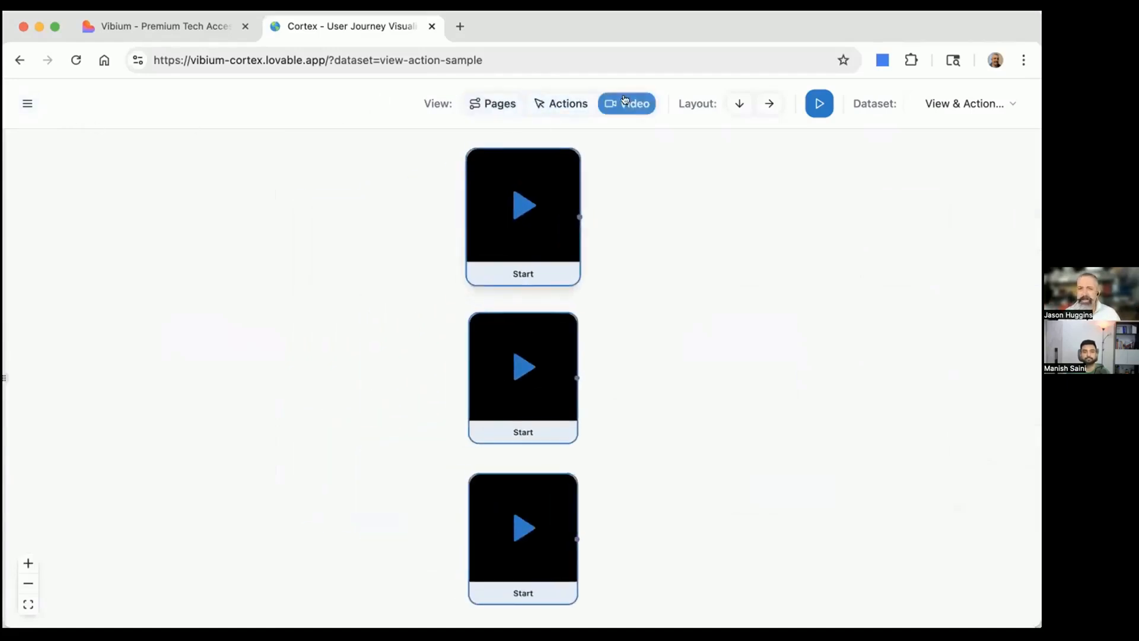
click(626, 104)
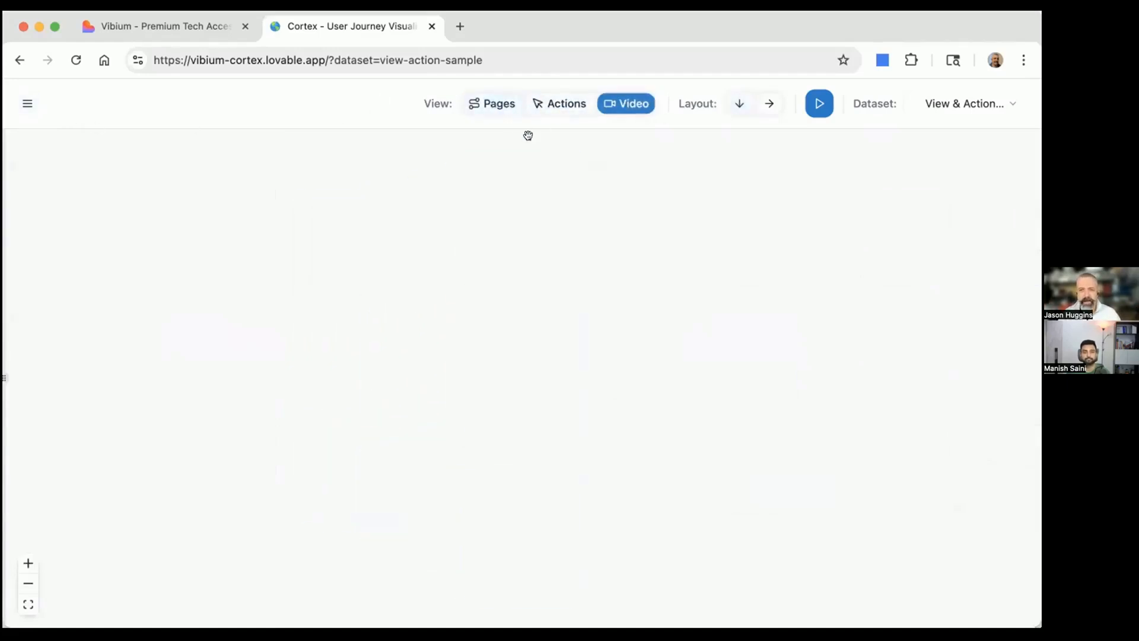
click(491, 104)
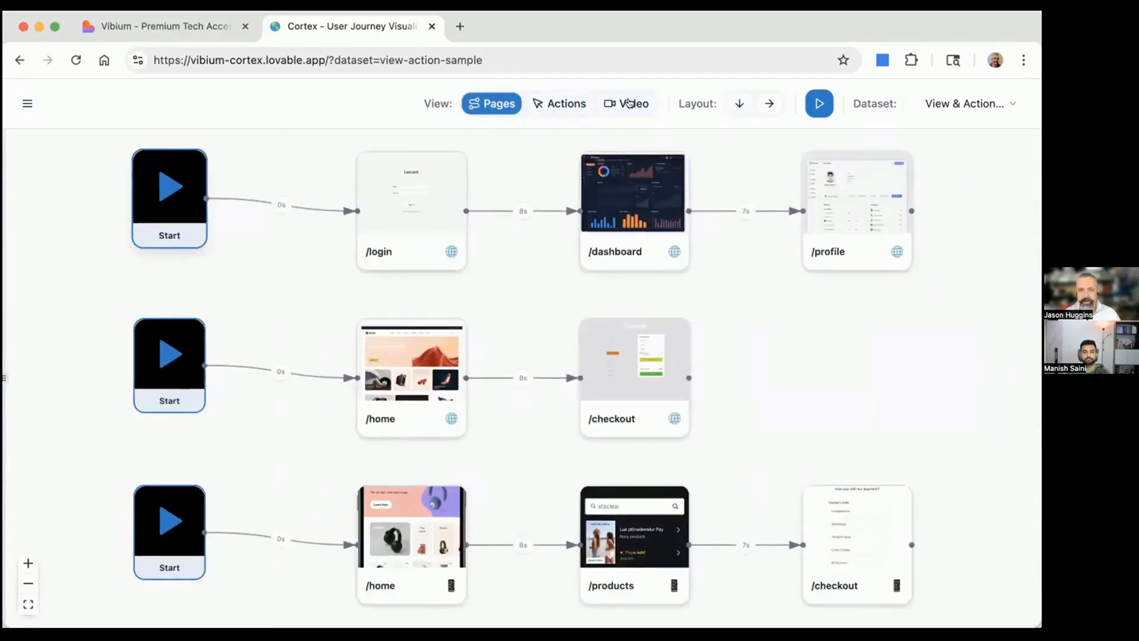
click(628, 103)
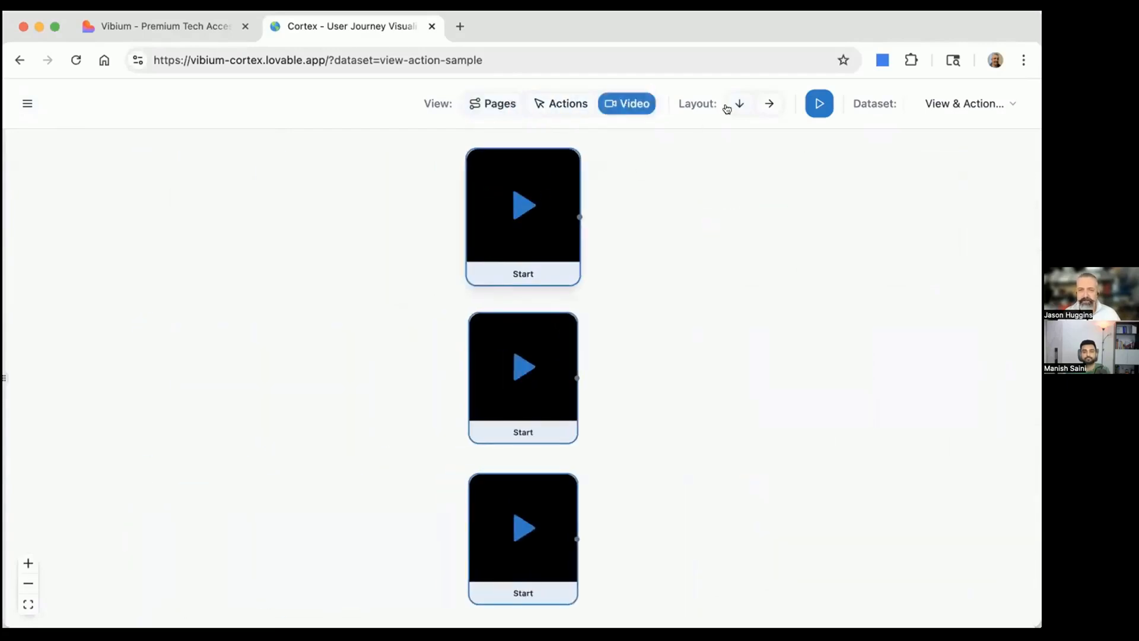
click(769, 103)
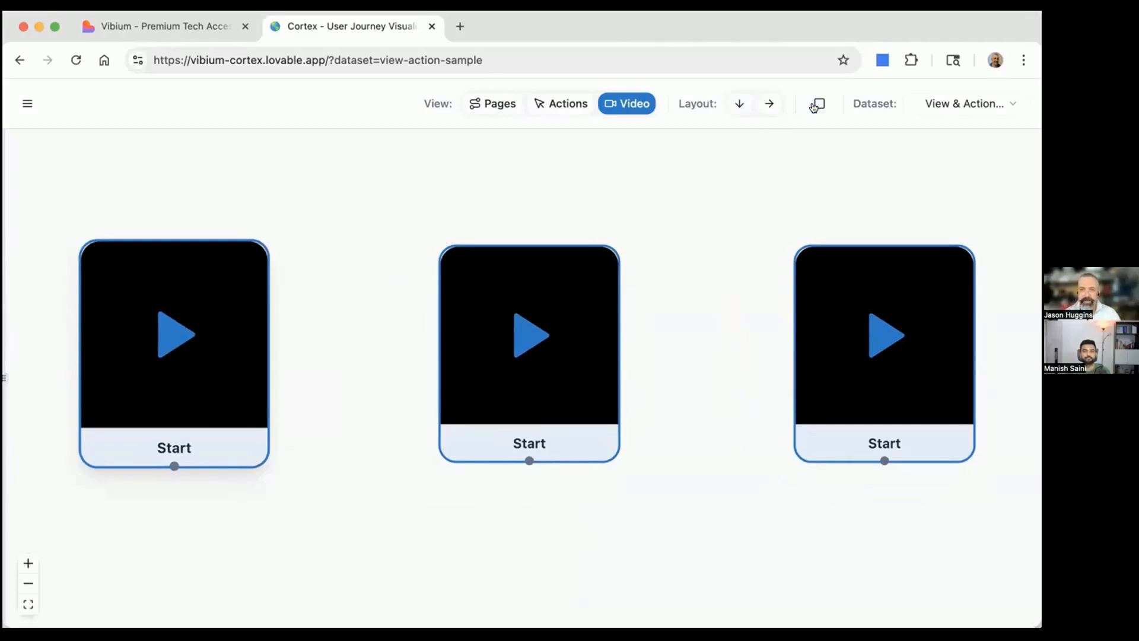
Play all workflow videos and open the Filters panel showing 16 nodes, 13 edges, 3 sessions
click(818, 103)
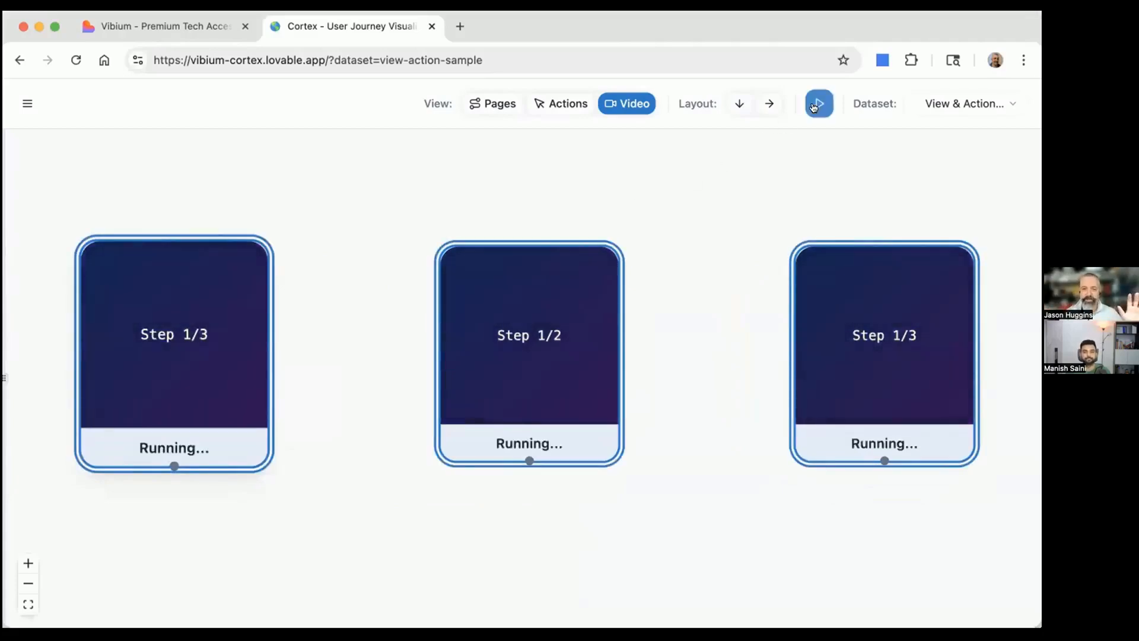
click(819, 103)
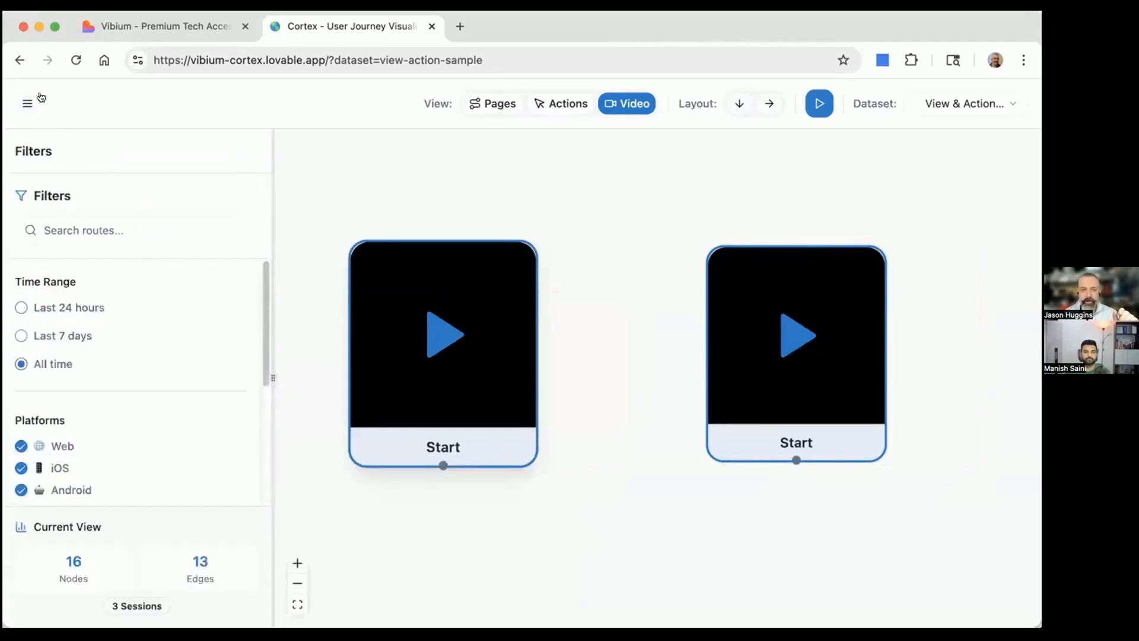
Close the Filters sidebar with the hamburger menu
click(28, 104)
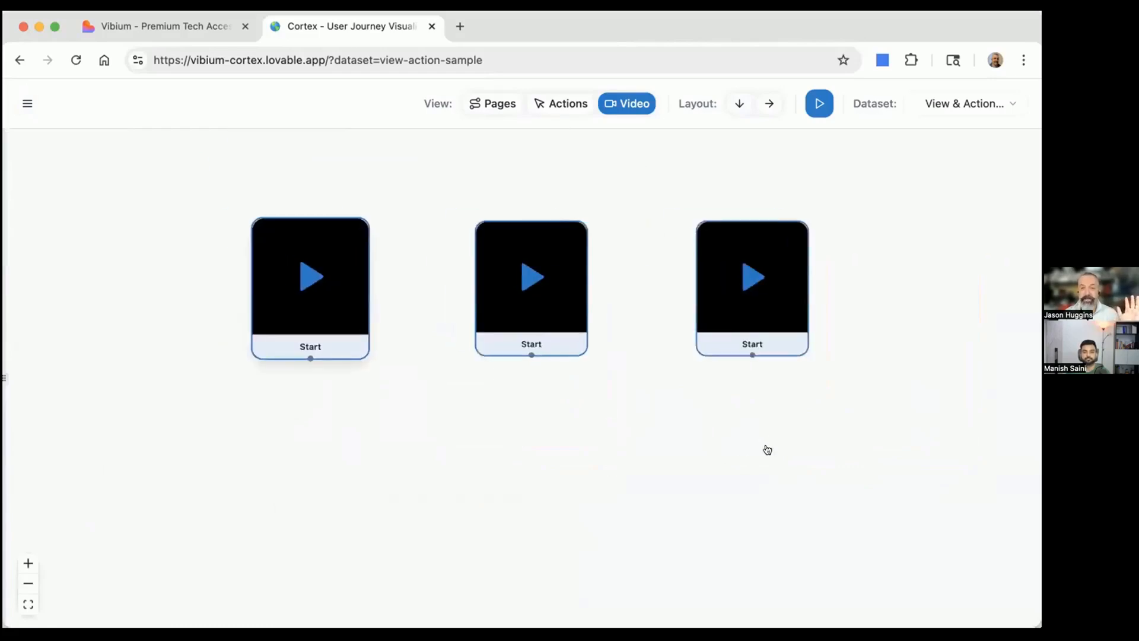
Show the three journeys as page screenshots in the Pages view, laid out as horizontal rows
click(492, 103)
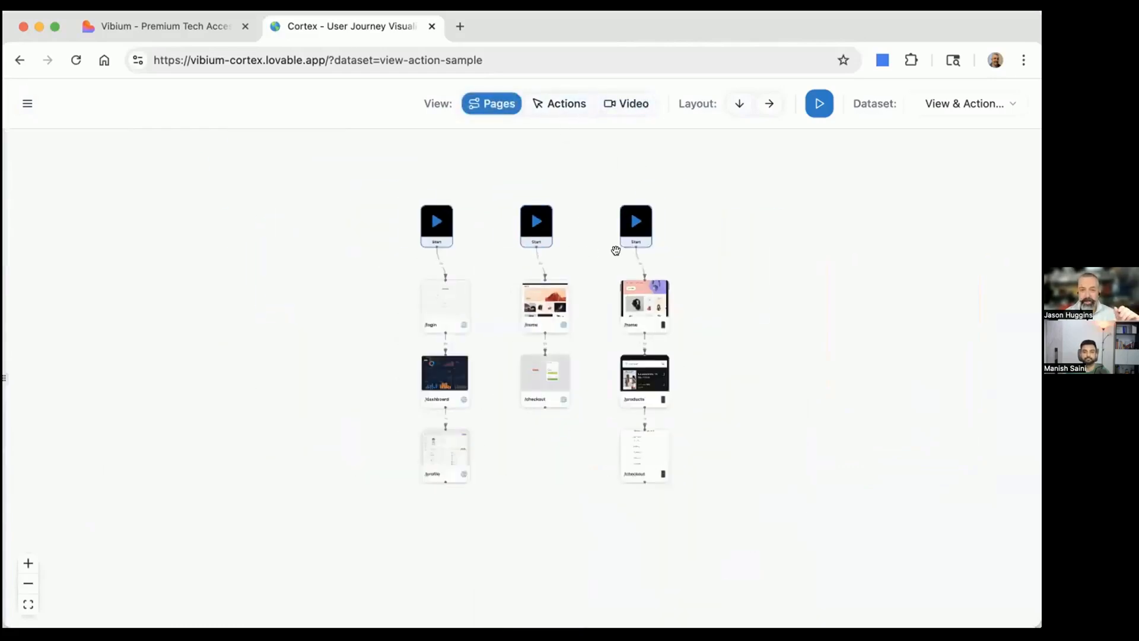
click(769, 103)
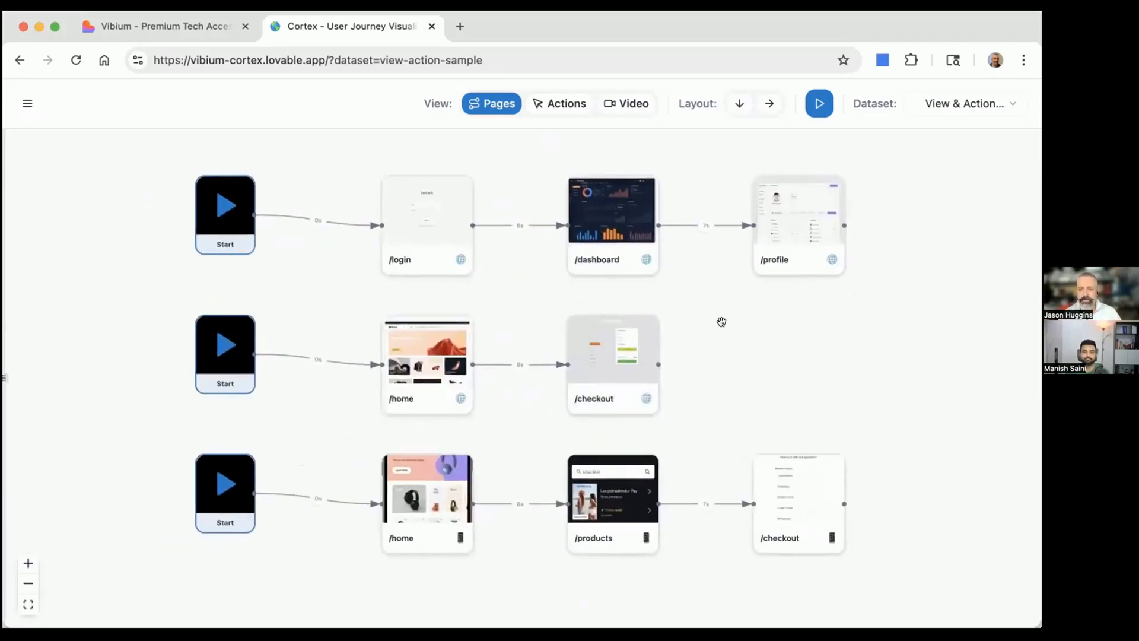
mouse_move(721, 46)
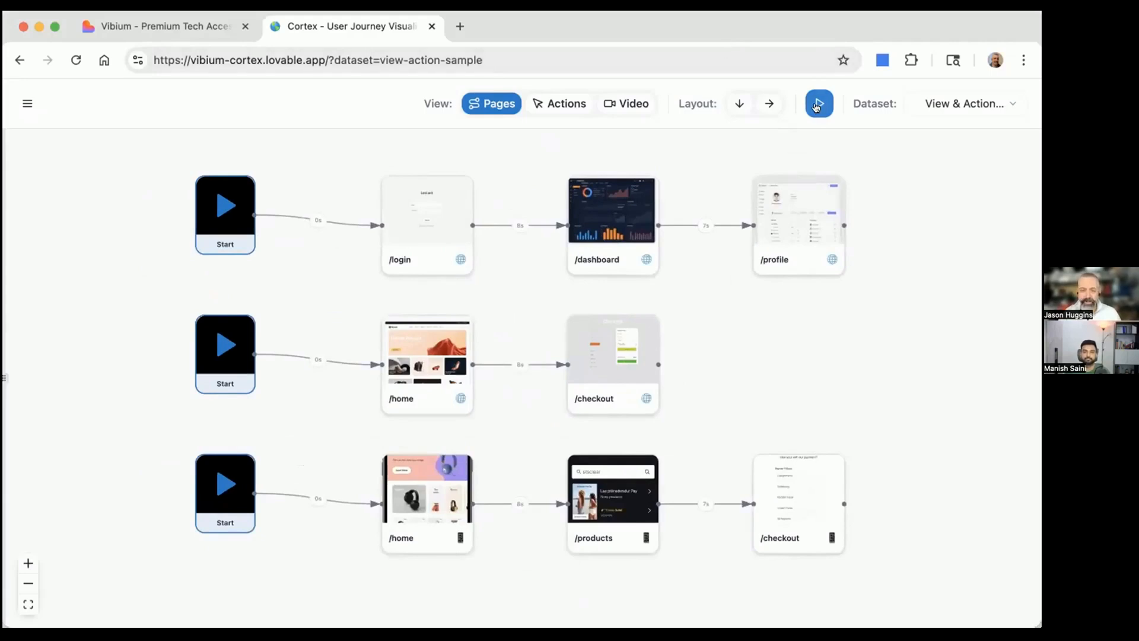
mouse_move(819, 103)
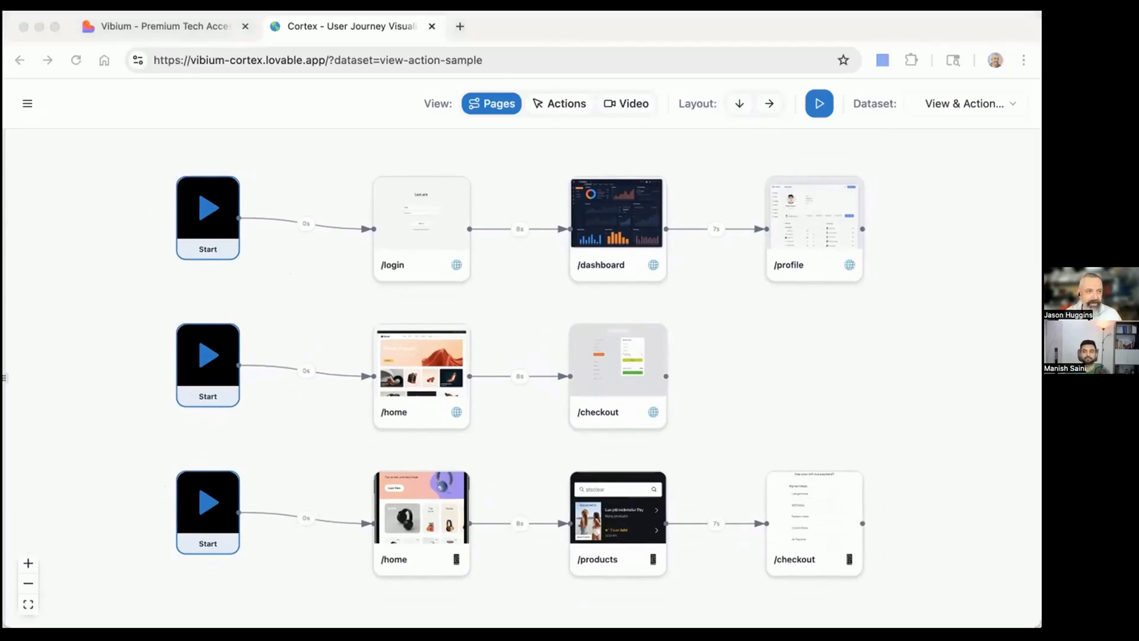
mouse_move(811, 24)
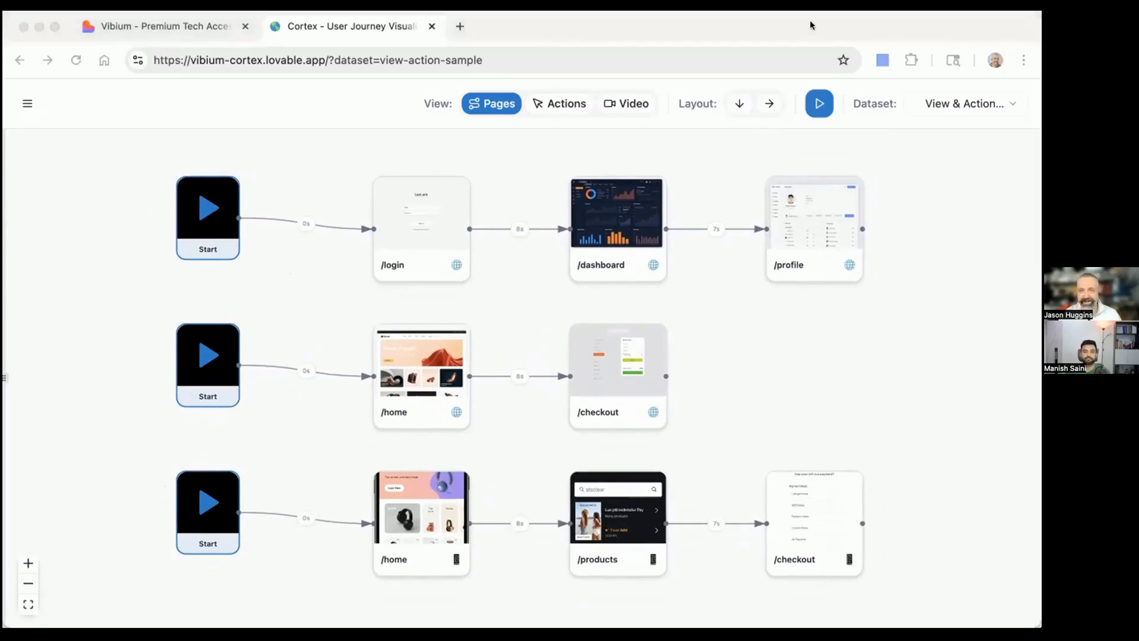
mouse_move(496, 70)
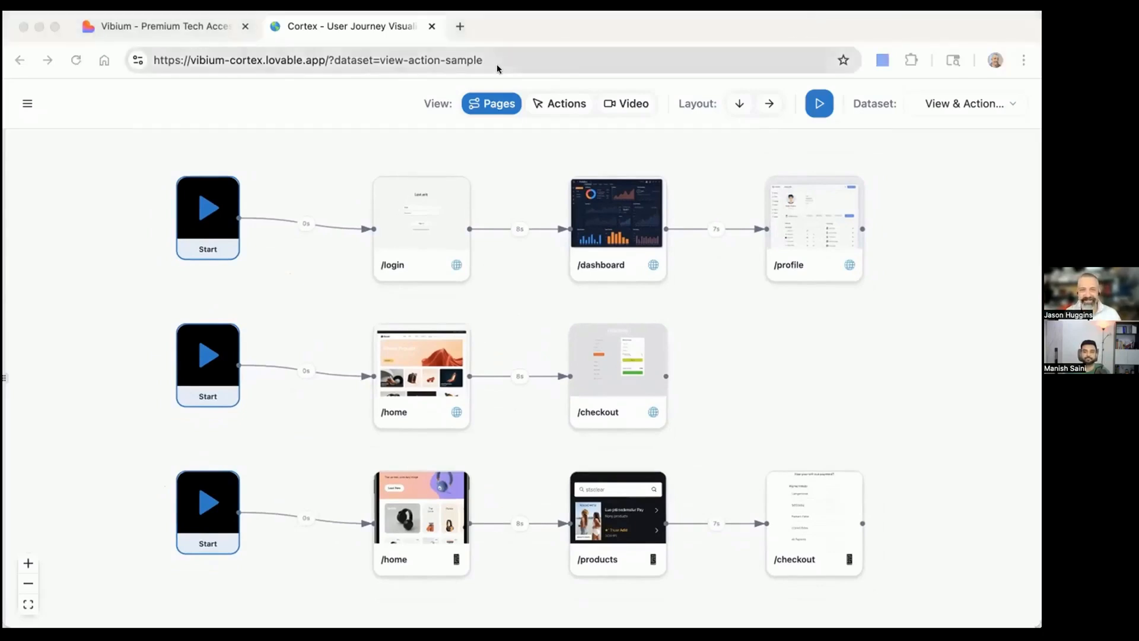